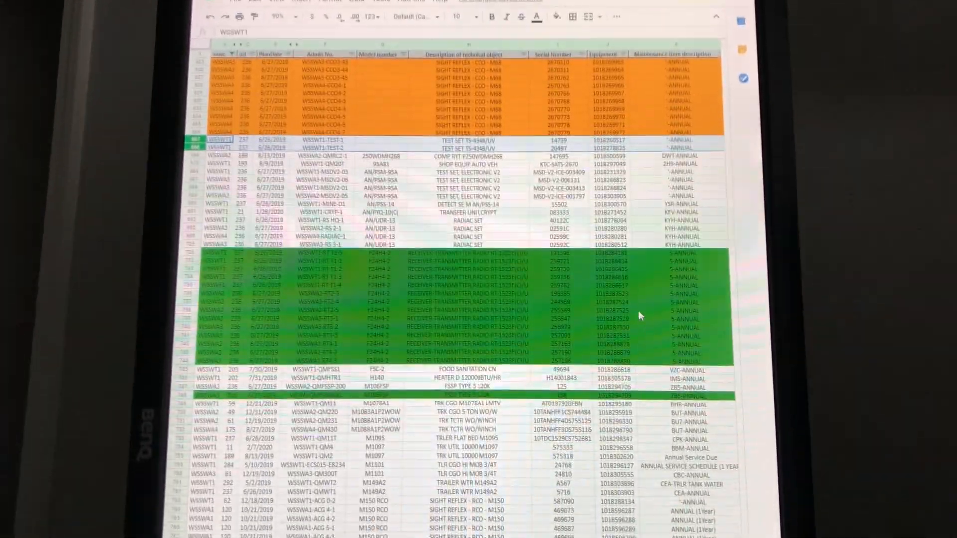
Scroll the equipment tracker rows before switching to the SAP equipment list.
{"action": "scroll", "scroll_direction": "down", "scroll_amount": 3}
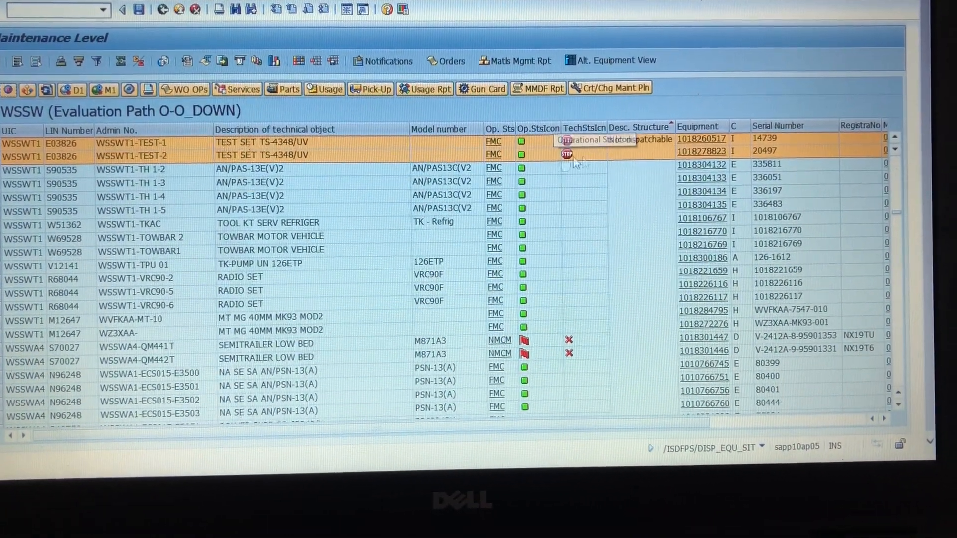
{"action": "left_click", "coordinate": [614, 87]}
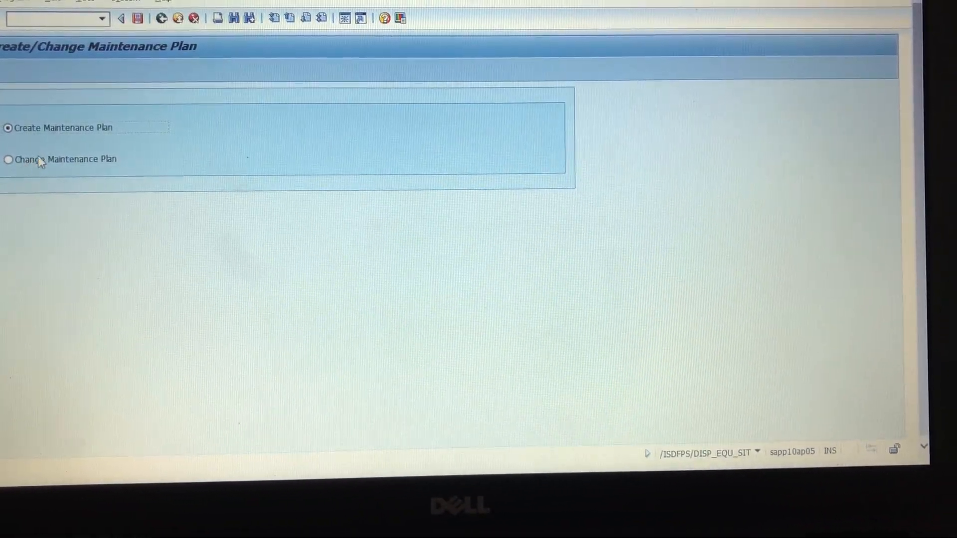
{"action": "left_click", "coordinate": [9, 162]}
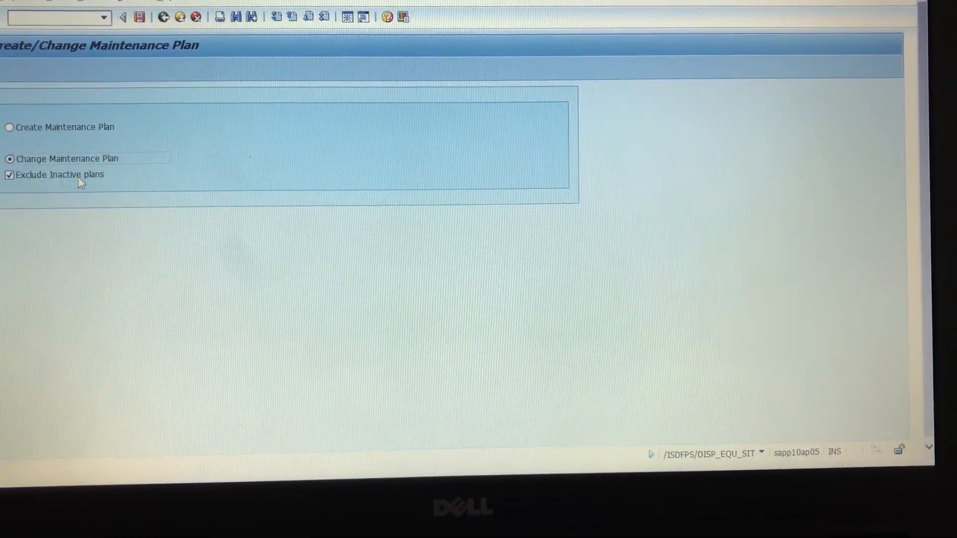
{"action": "left_click", "coordinate": [9, 175]}
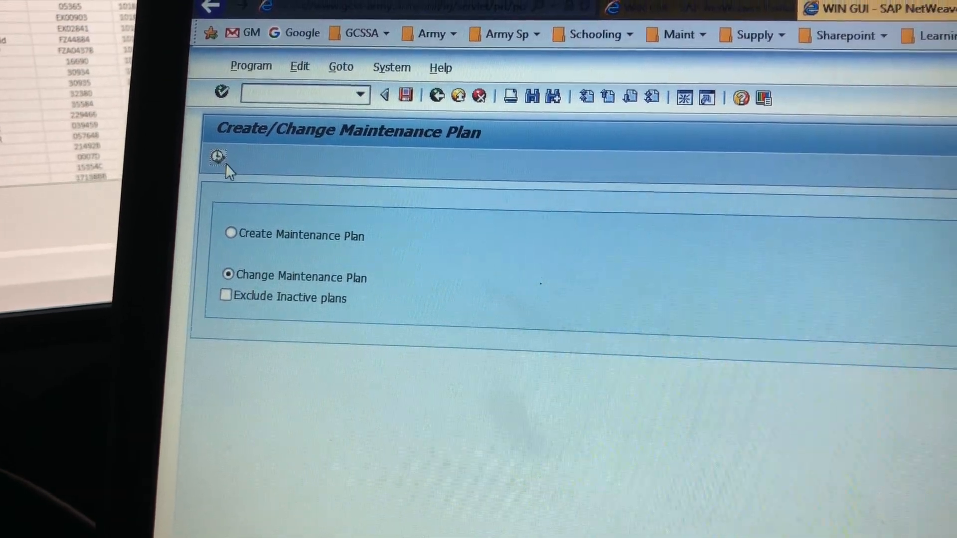
{"action": "left_click", "coordinate": [217, 156]}
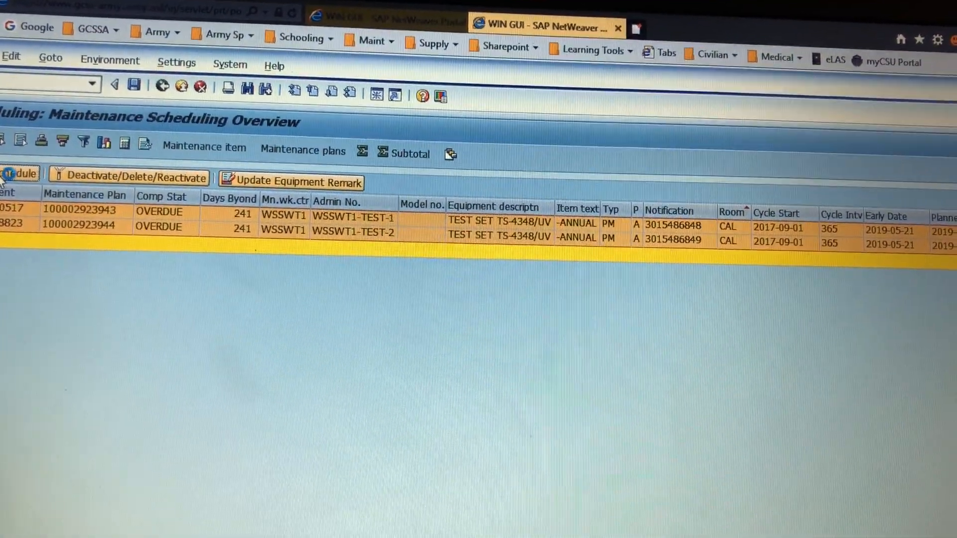
Start Reschedule for the overdue plans, showing a 365 DAY cycle interval.
{"action": "left_click", "coordinate": [18, 172]}
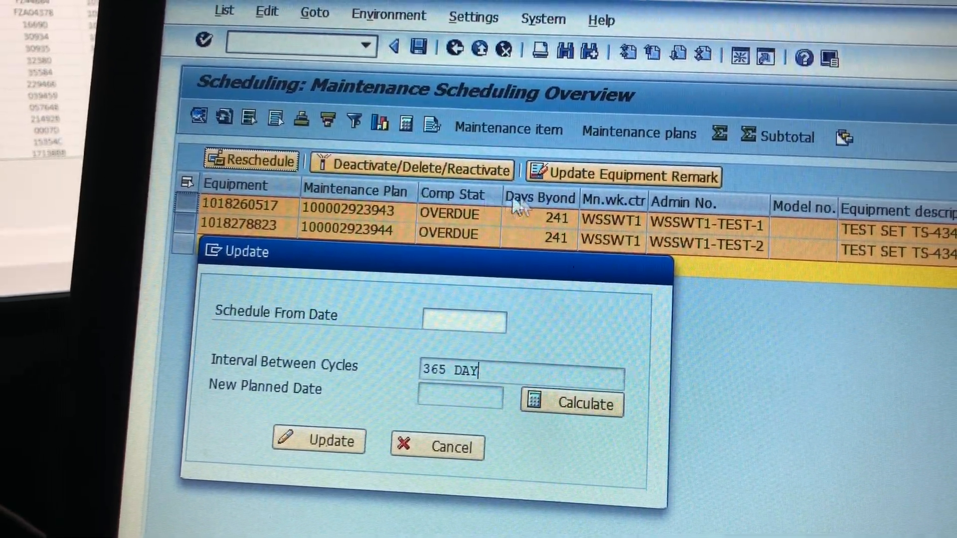
Set the Schedule From Date to 2020-04-01 from the calendar.
{"action": "left_click", "coordinate": [464, 320]}
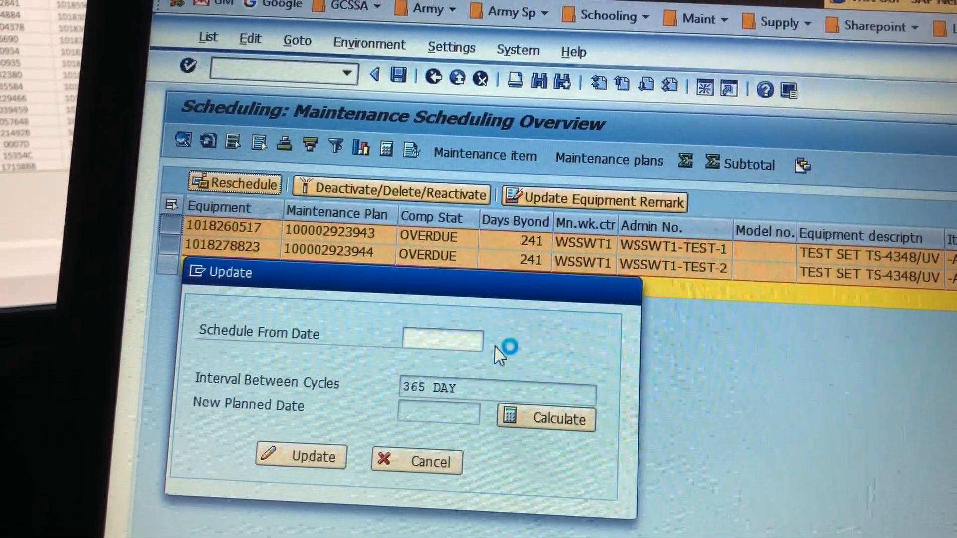
{"action": "left_click", "coordinate": [441, 340]}
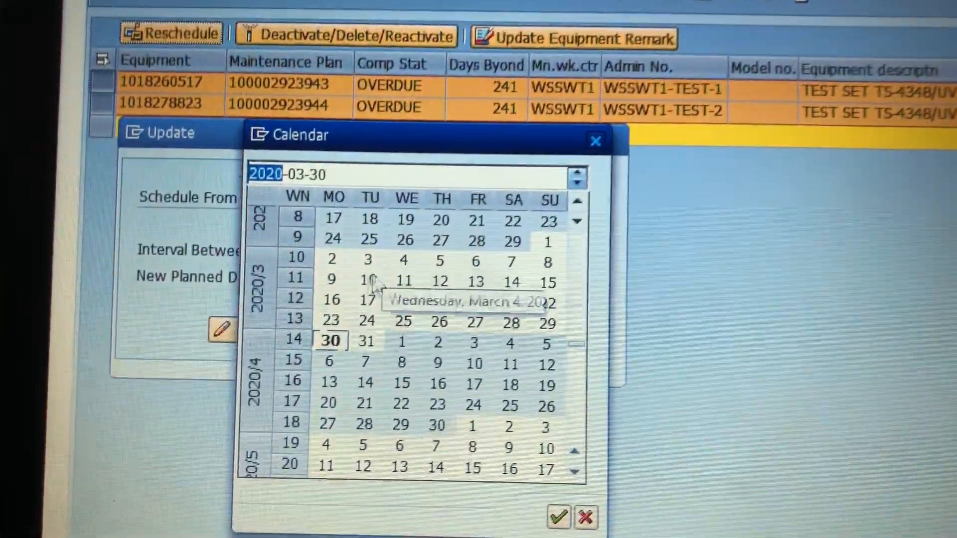
{"action": "left_click", "coordinate": [410, 360]}
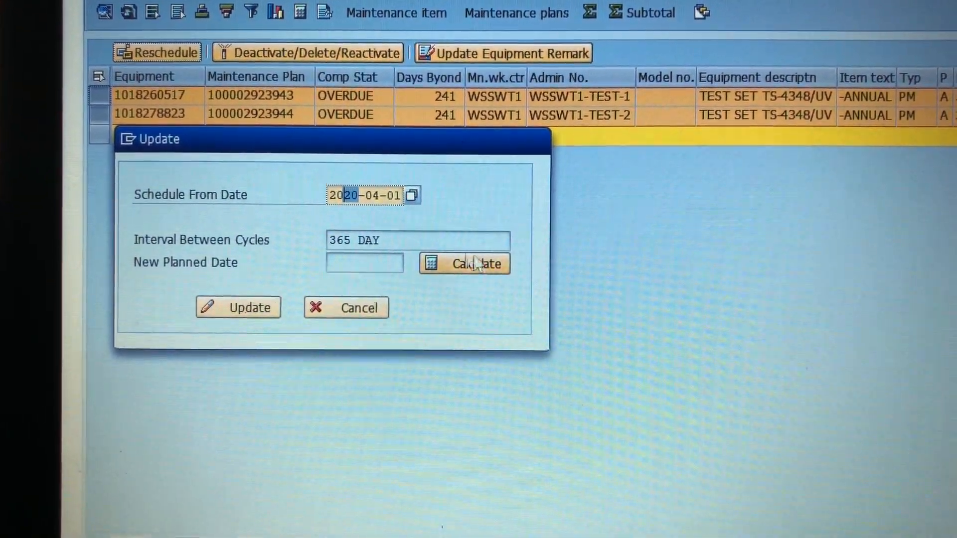
Calculate new planned date 2021-04-01 and submit, raising the start-date warning.
{"action": "left_click", "coordinate": [465, 265]}
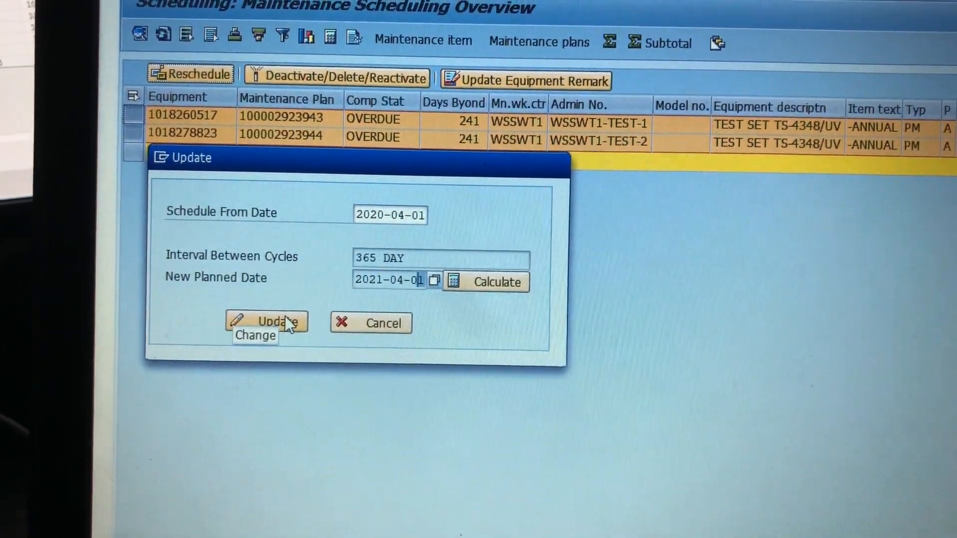
{"action": "left_click", "coordinate": [267, 321]}
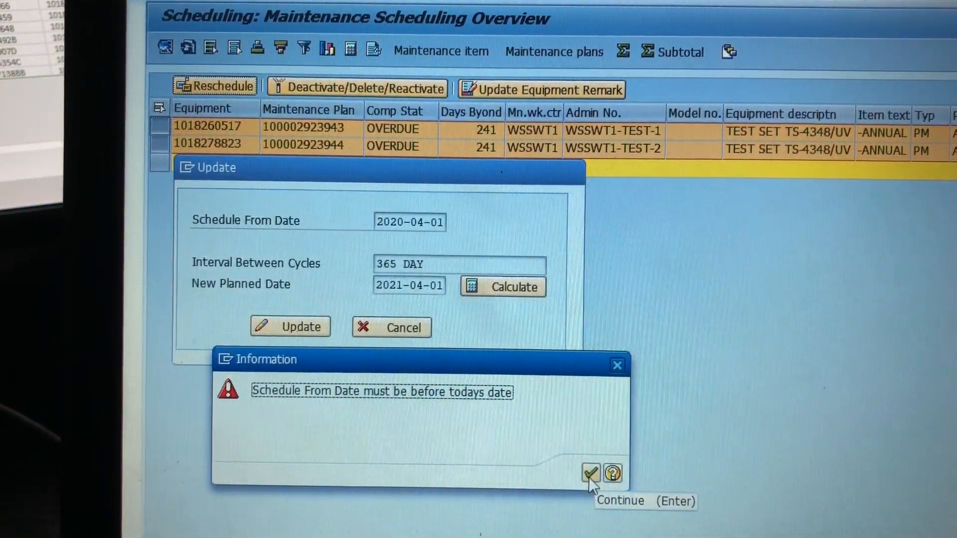
Dismiss the warning, change start date to 2020-03-01 and update the plans to 2021-03-01.
{"action": "left_click", "coordinate": [589, 474]}
{"action": "type", "text": "3"}
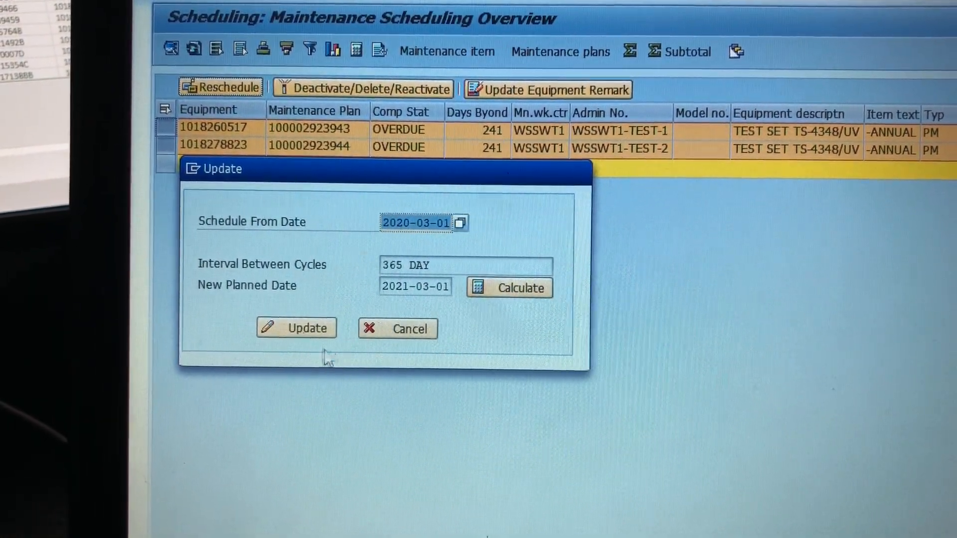
{"action": "left_click", "coordinate": [296, 325]}
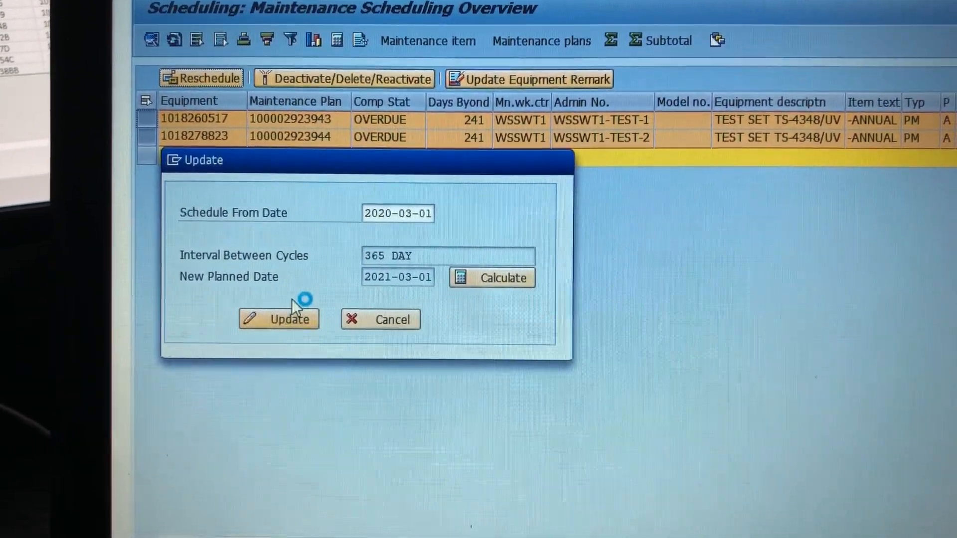
{"action": "left_click", "coordinate": [278, 319]}
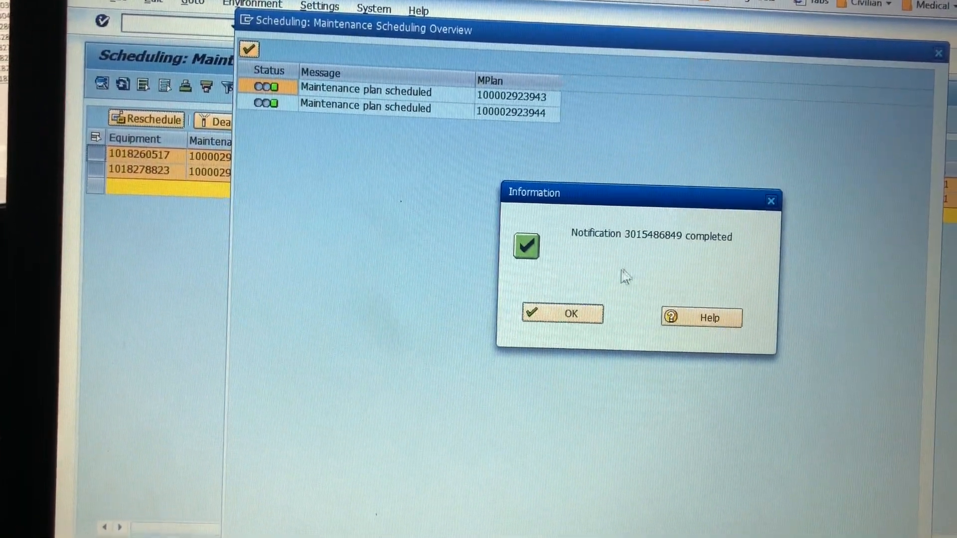
Acknowledge the 'Notification completed' message to return to the Scheduling Overview.
{"action": "left_click", "coordinate": [560, 313]}
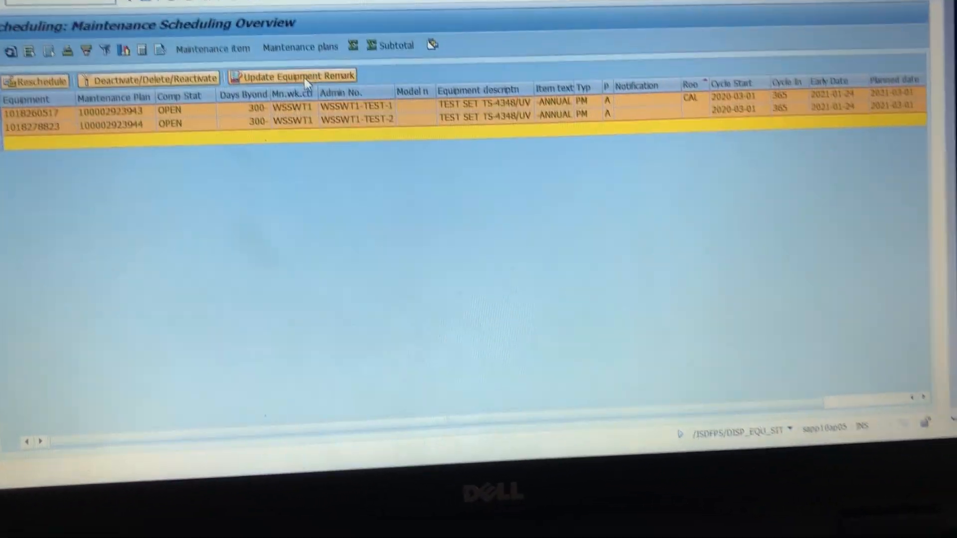
Bring up the Deactivate/Delete/Reactivate options for the two OPEN plans.
{"action": "left_click", "coordinate": [293, 75]}
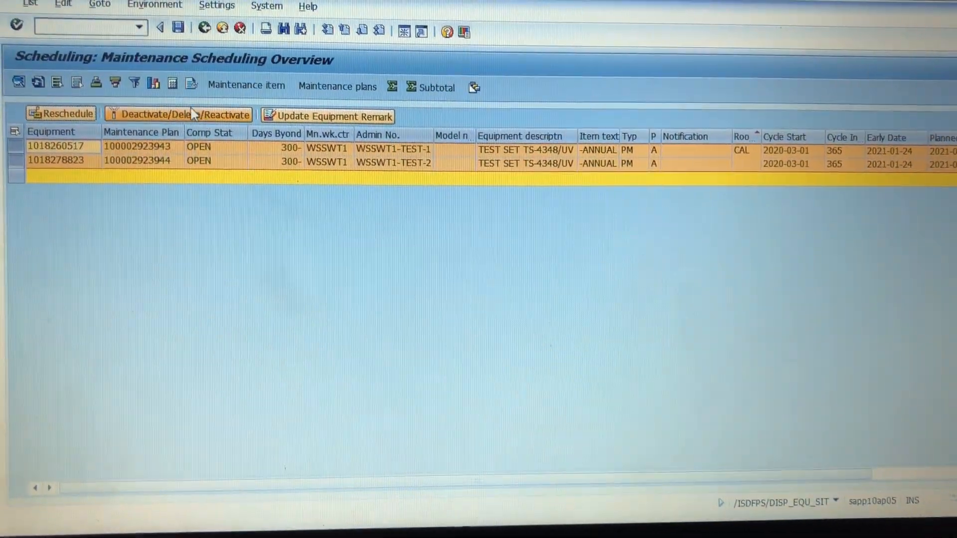
{"action": "mouse_move", "coordinate": [152, 116]}
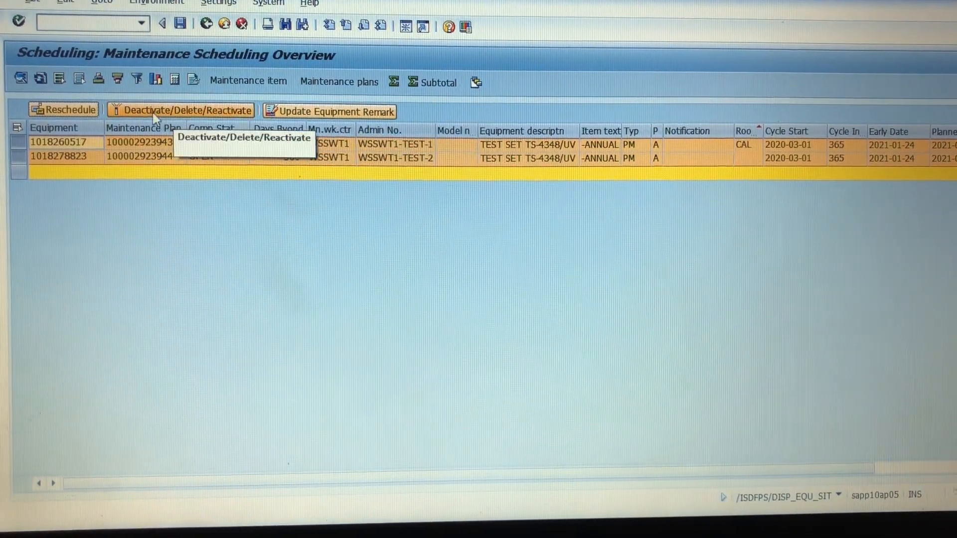
{"action": "left_click", "coordinate": [185, 111]}
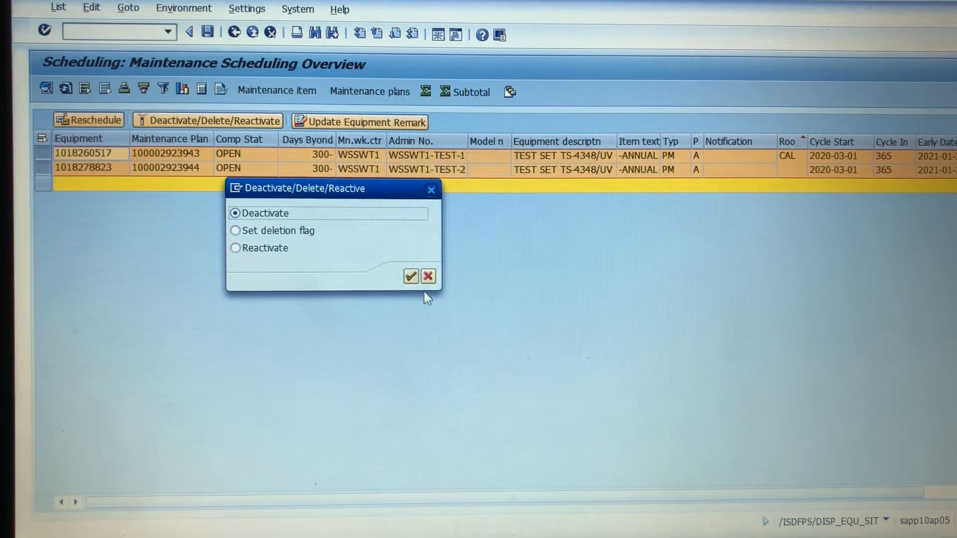
Set the deletion flag on both maintenance plans and confirm.
{"action": "left_click", "coordinate": [246, 239]}
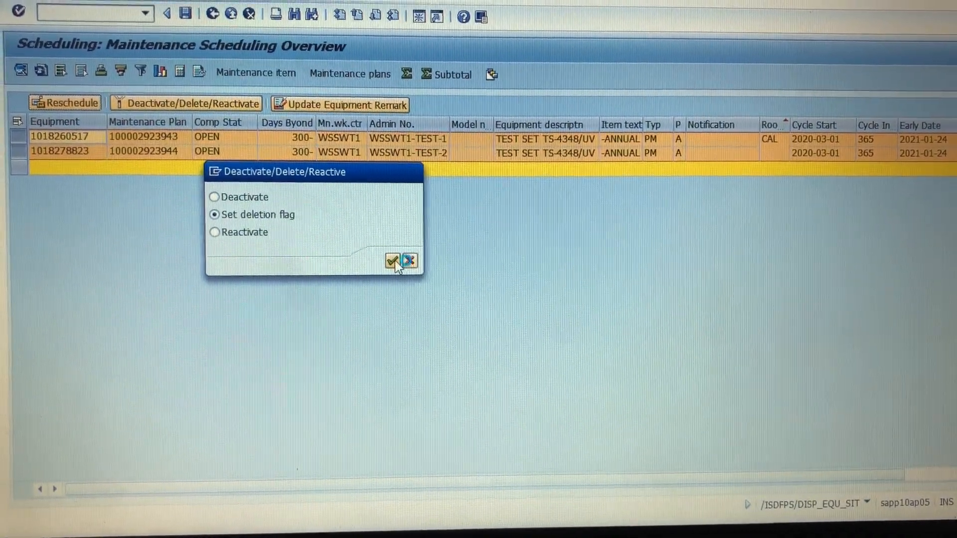
{"action": "left_click", "coordinate": [393, 261]}
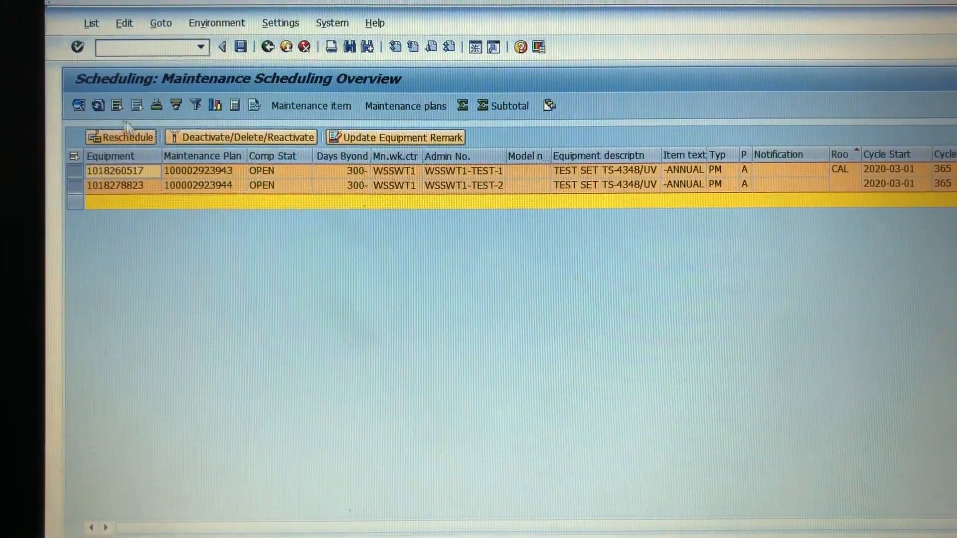
Go back to the WSSW Maintenance Level equipment list showing both test sets Not dispatchable.
{"action": "left_click", "coordinate": [247, 137]}
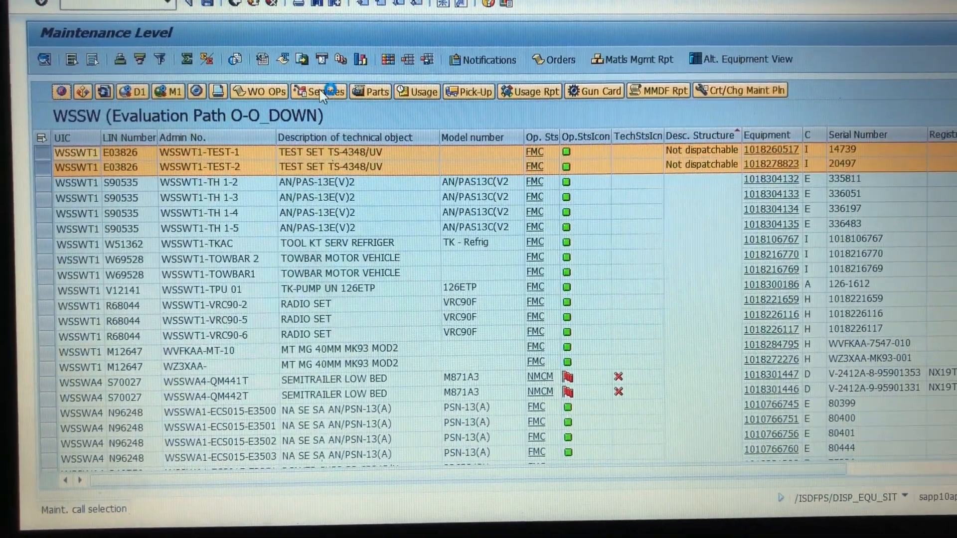
Confirm the test sets have no remaining services and no notifications of any type.
{"action": "left_click", "coordinate": [320, 91]}
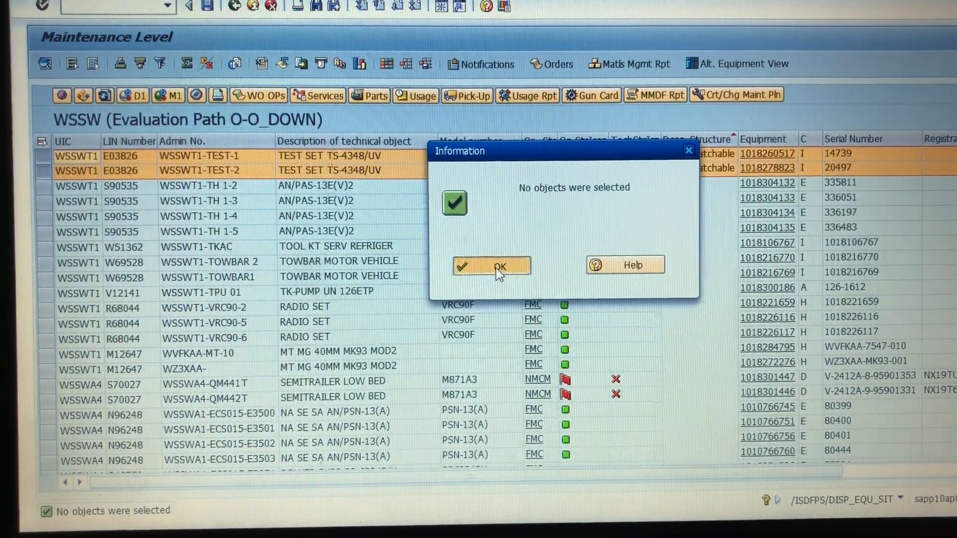
{"action": "left_click", "coordinate": [492, 267]}
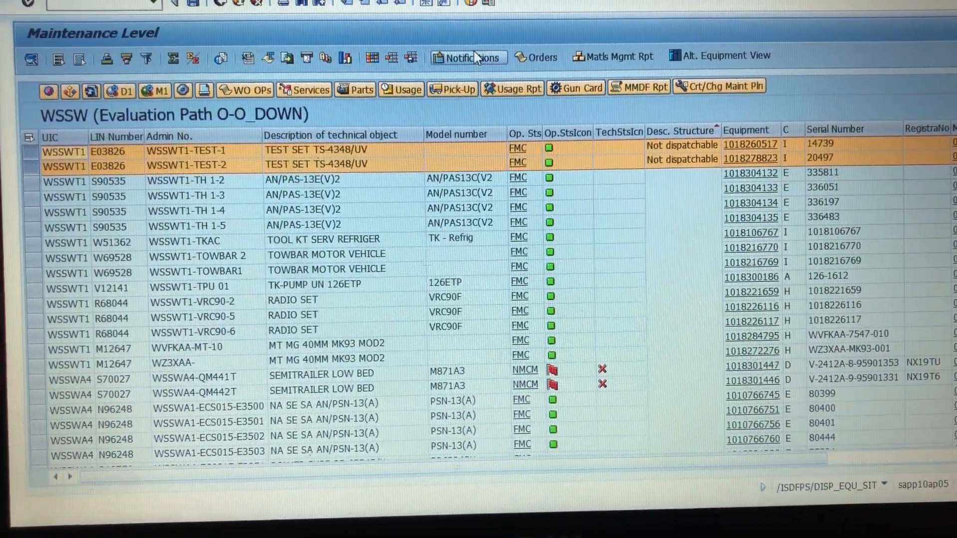
{"action": "left_click", "coordinate": [467, 56]}
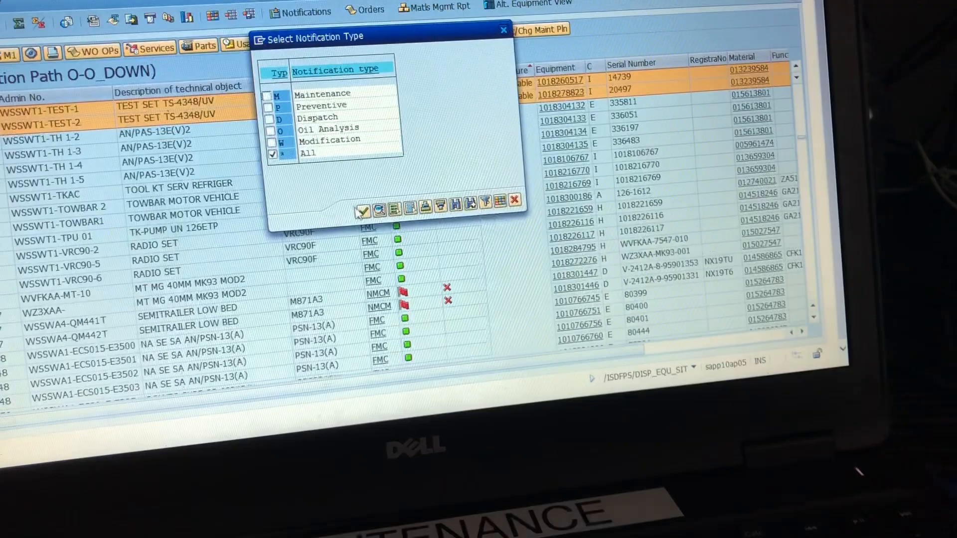
{"action": "left_click", "coordinate": [362, 209]}
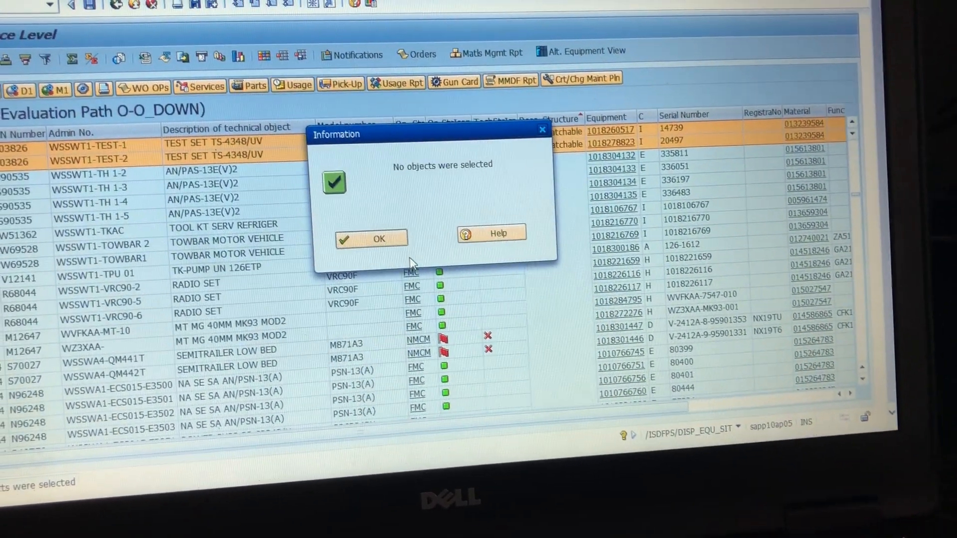
{"action": "left_click", "coordinate": [371, 238]}
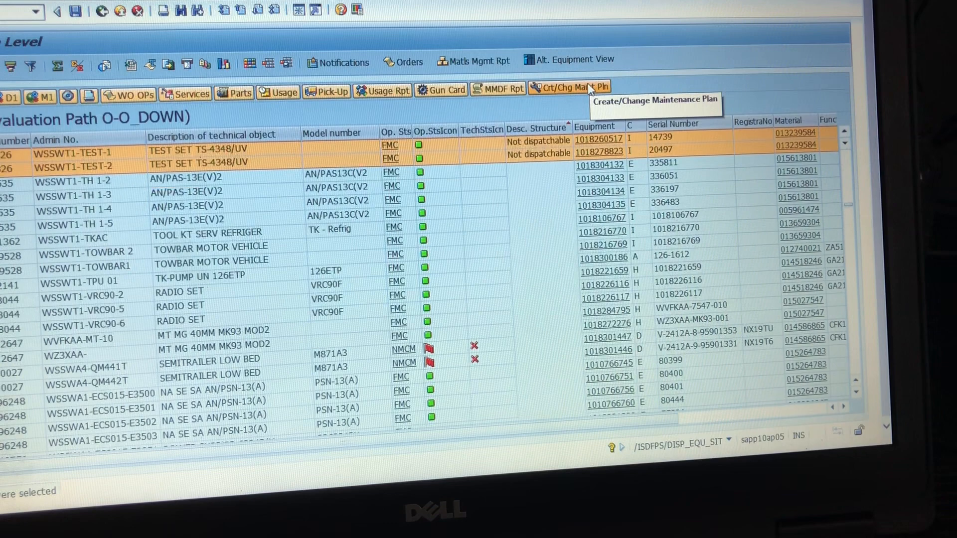
Bring up the Create/Change Maintenance Plan screen via Crt/Chg Maint Pln.
{"action": "left_click", "coordinate": [562, 88]}
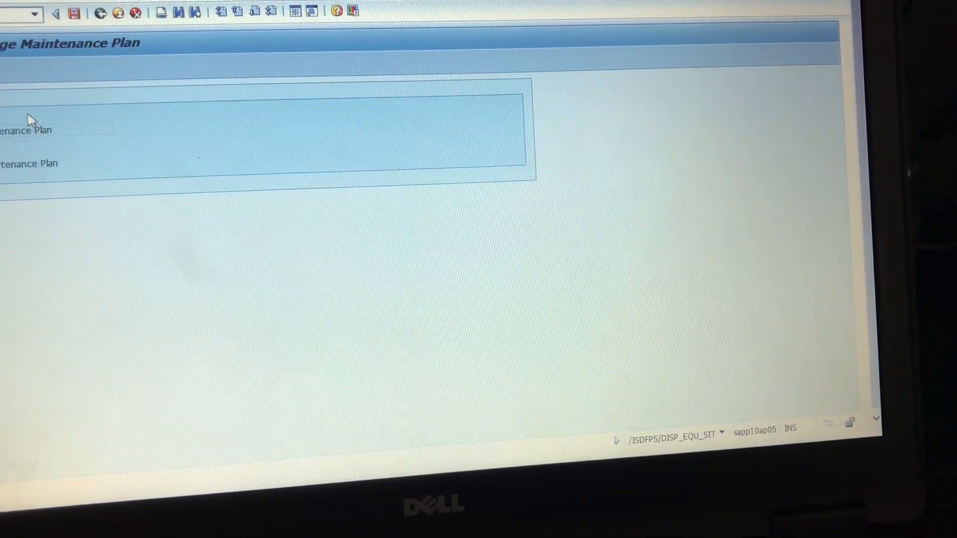